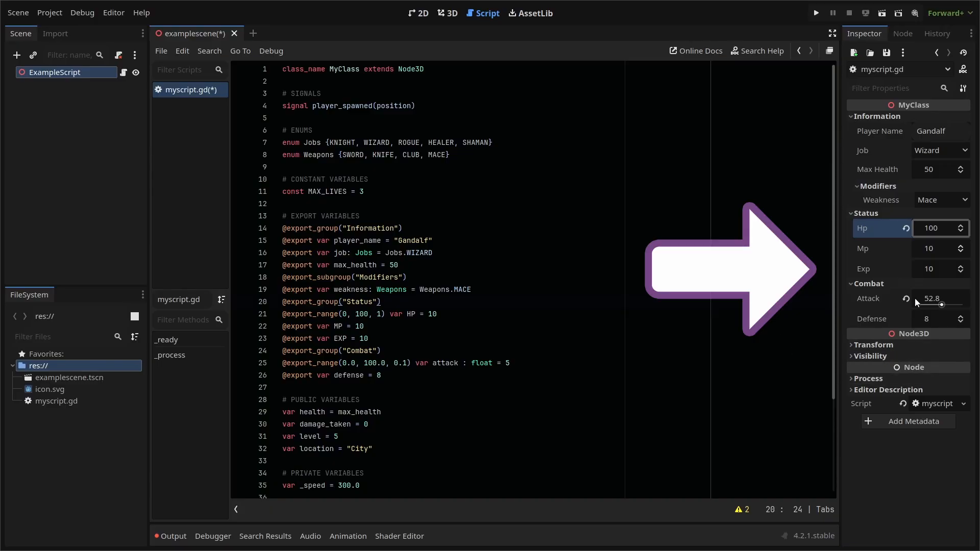
- Drag the Combat group's Attack slider from 52.8 to about 71.7
left_click_drag(940, 305, 949, 306)
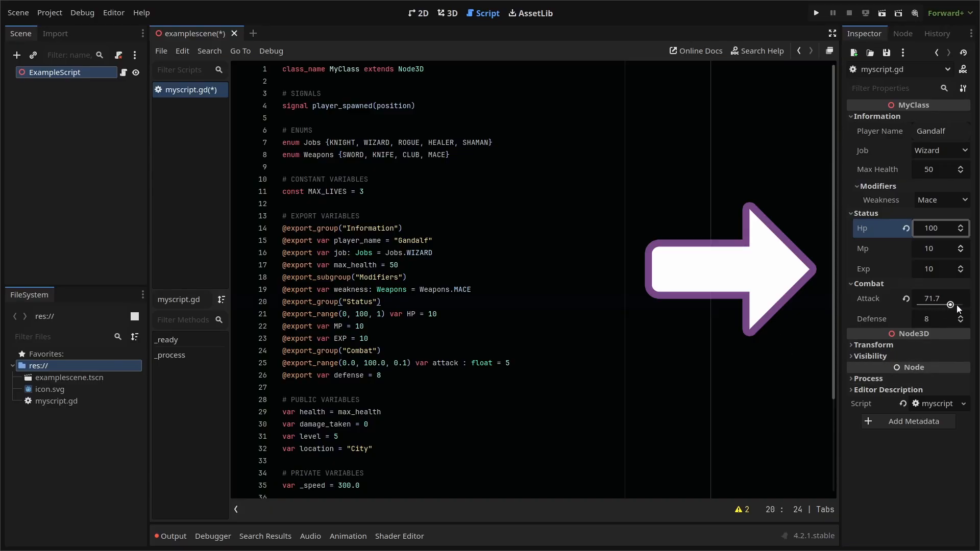
left_click_drag(949, 305, 931, 307)
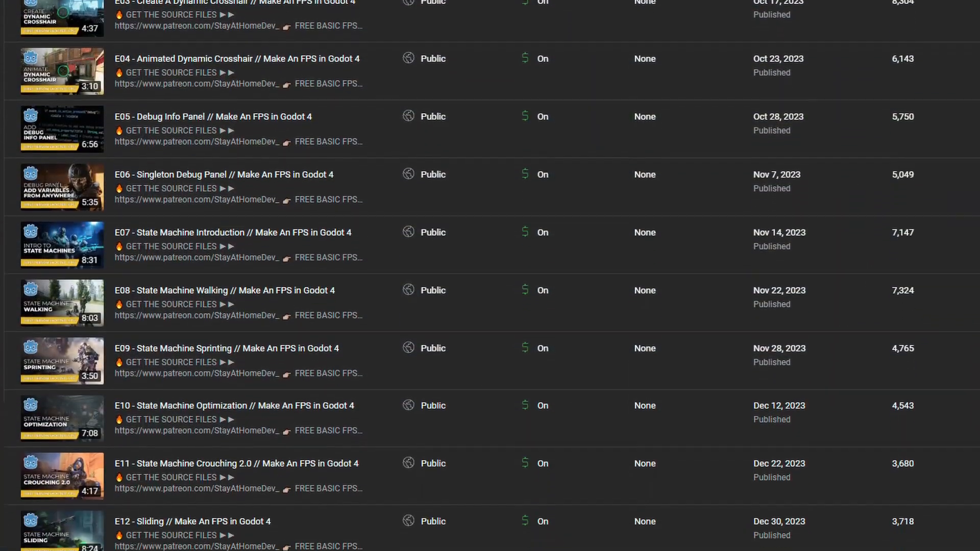
scroll("down", 3)
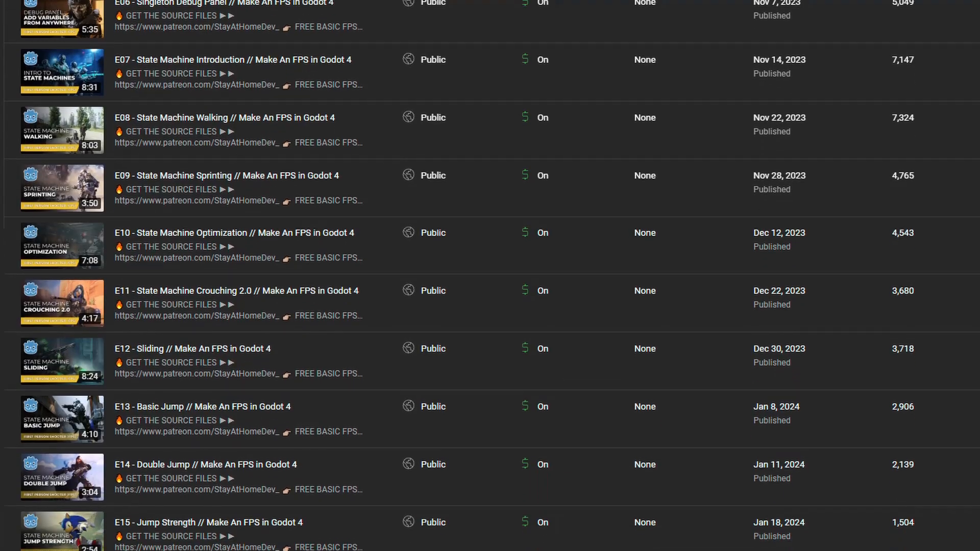